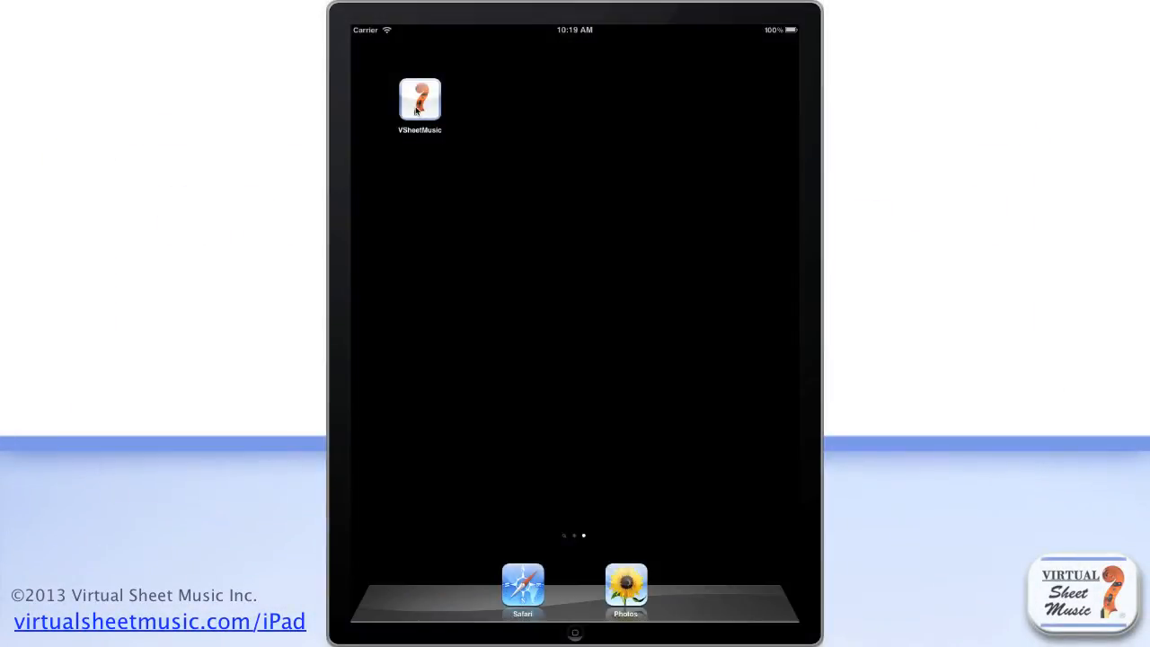
Launch the VSheetMusic app from the iPad home screen to reach its Welcome screen
{"action": "left_click", "coordinate": [418, 98]}
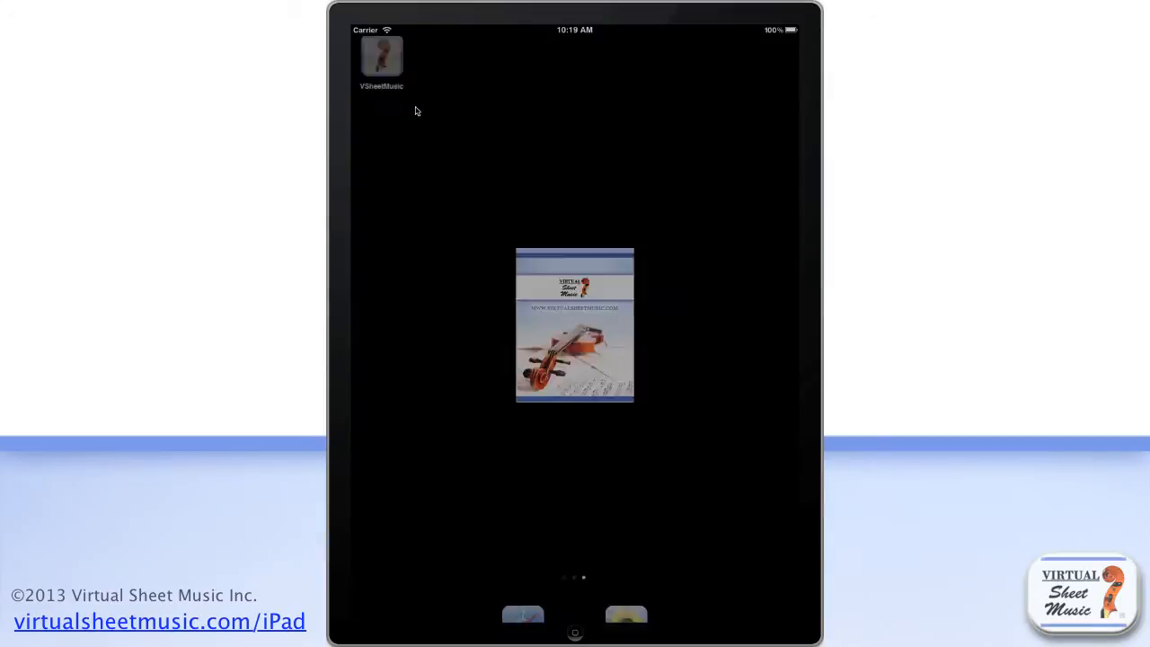
{"action": "left_click", "coordinate": [380, 55]}
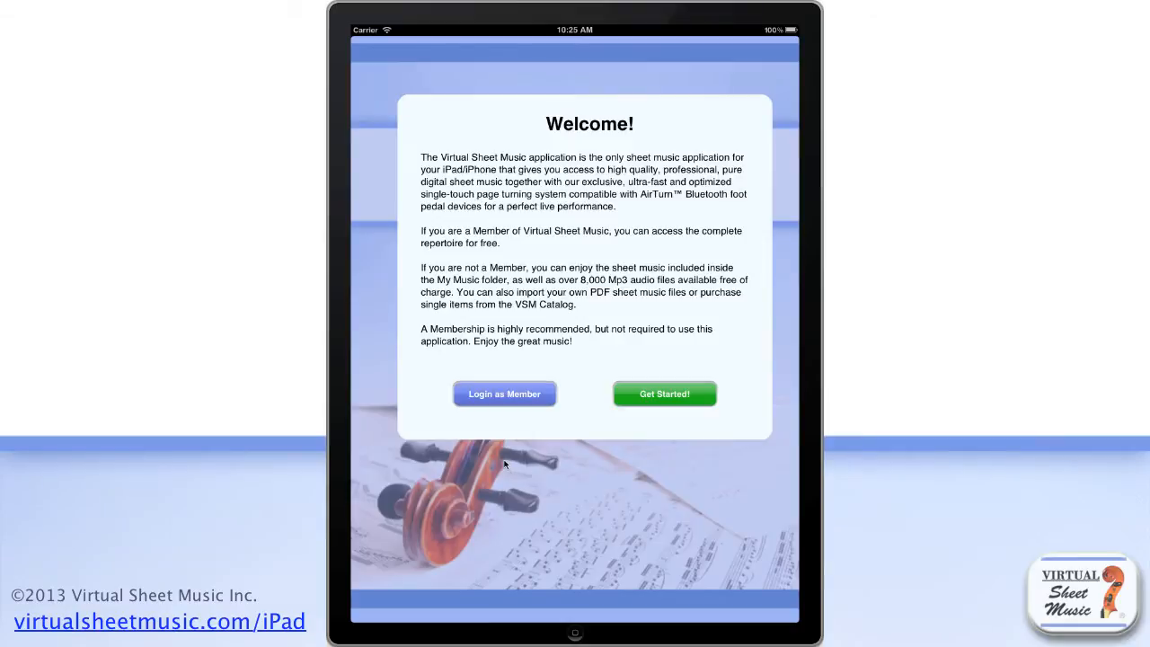
{"action": "mouse_move", "coordinate": [499, 456]}
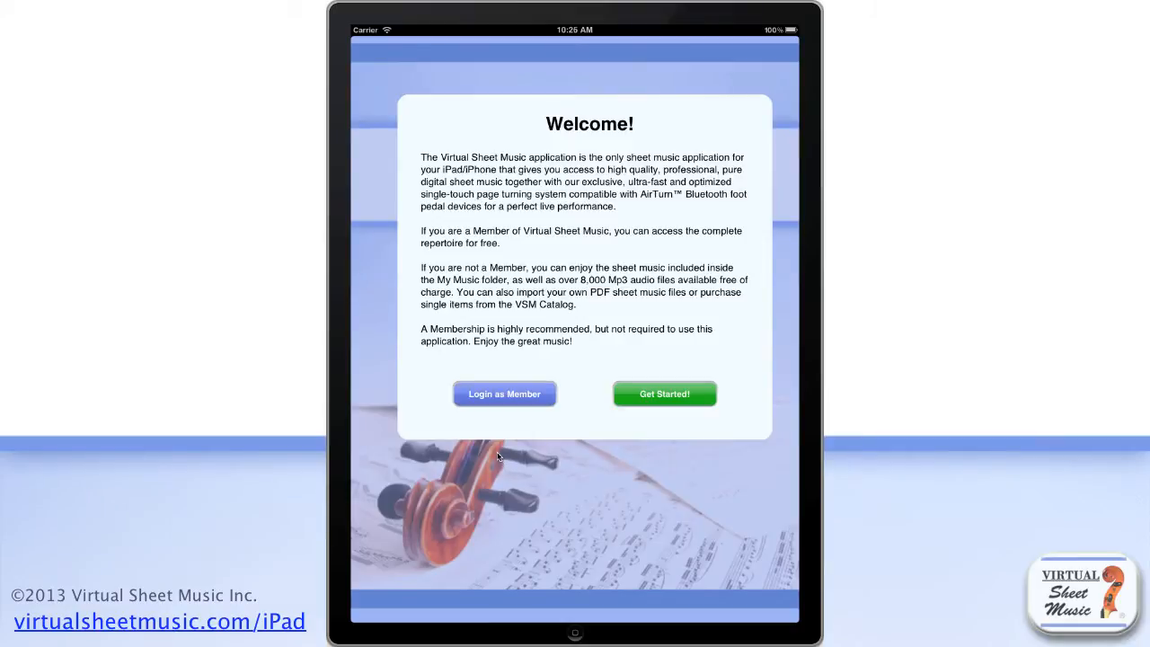
Dismiss the Welcome dialog with Get Started! to skip member login and reach the Library
{"action": "left_click", "coordinate": [505, 394]}
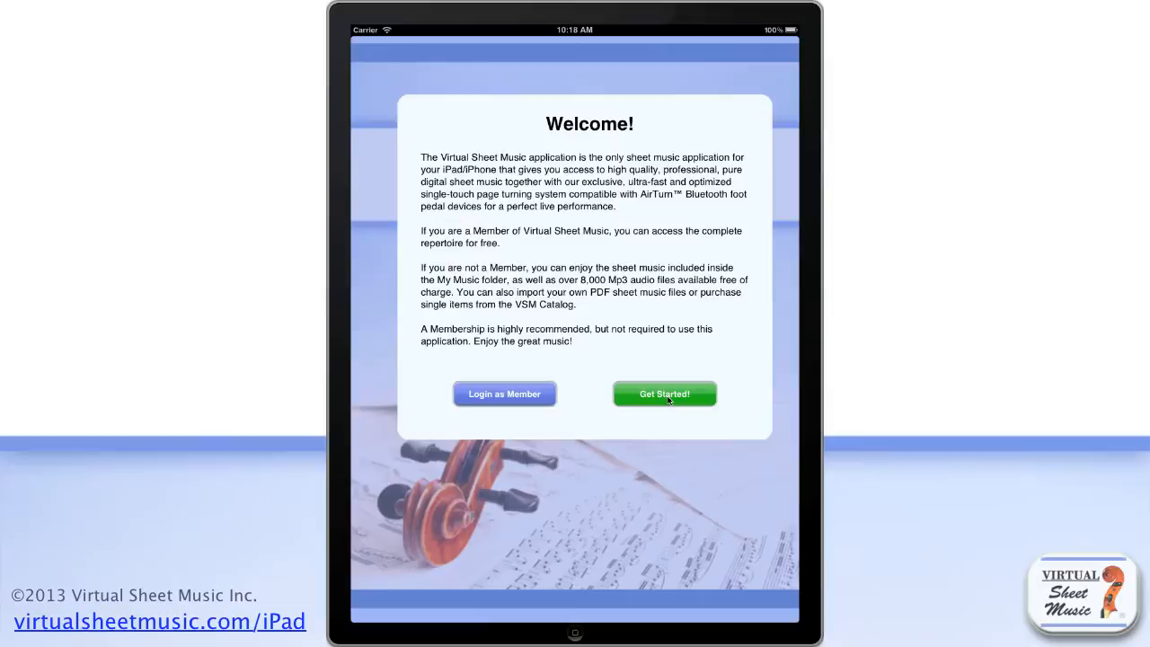
{"action": "left_click", "coordinate": [664, 394]}
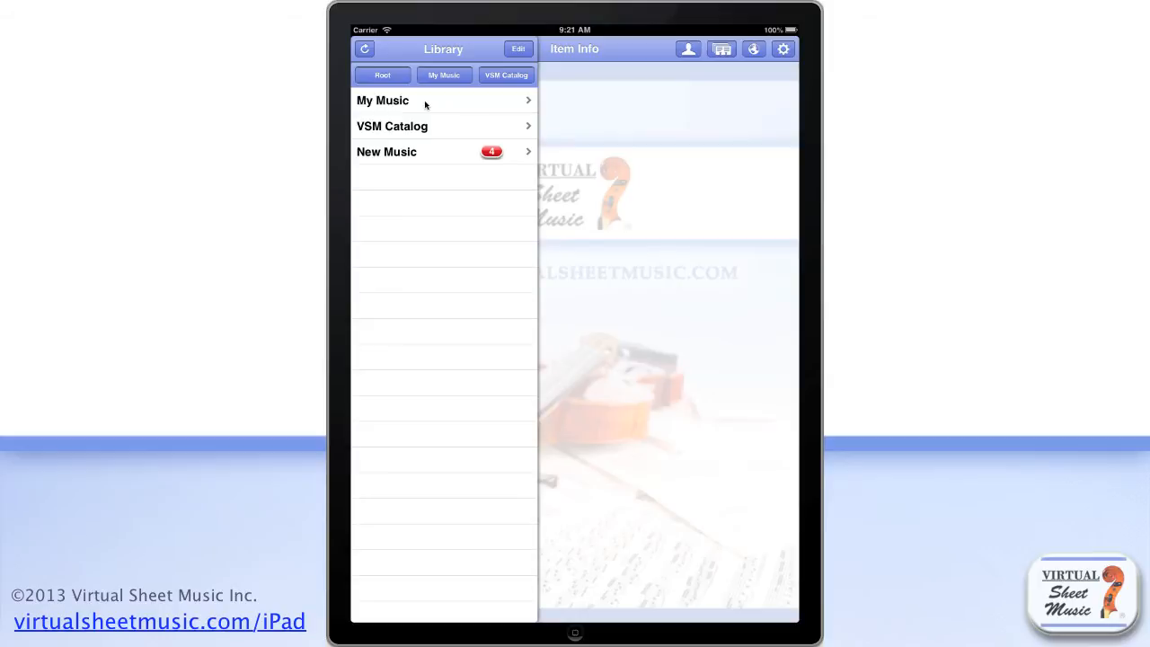
Open My Music and scroll its free scores from Jeux Interdits to the Joplin pieces
{"action": "left_click", "coordinate": [382, 100]}
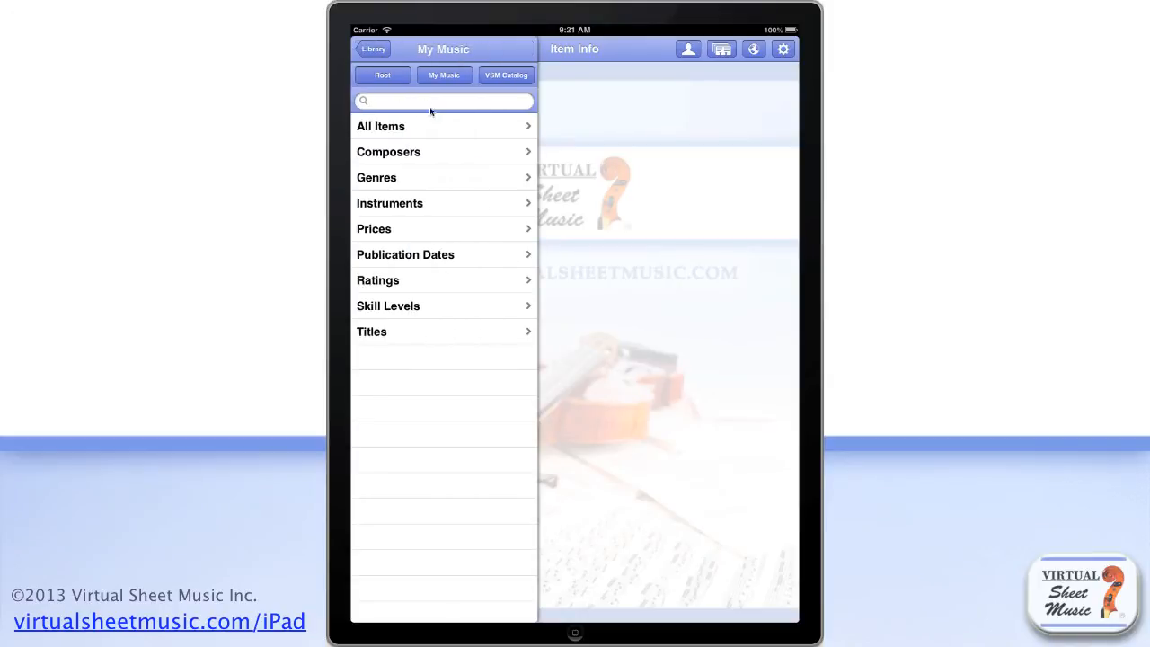
{"action": "mouse_move", "coordinate": [483, 130]}
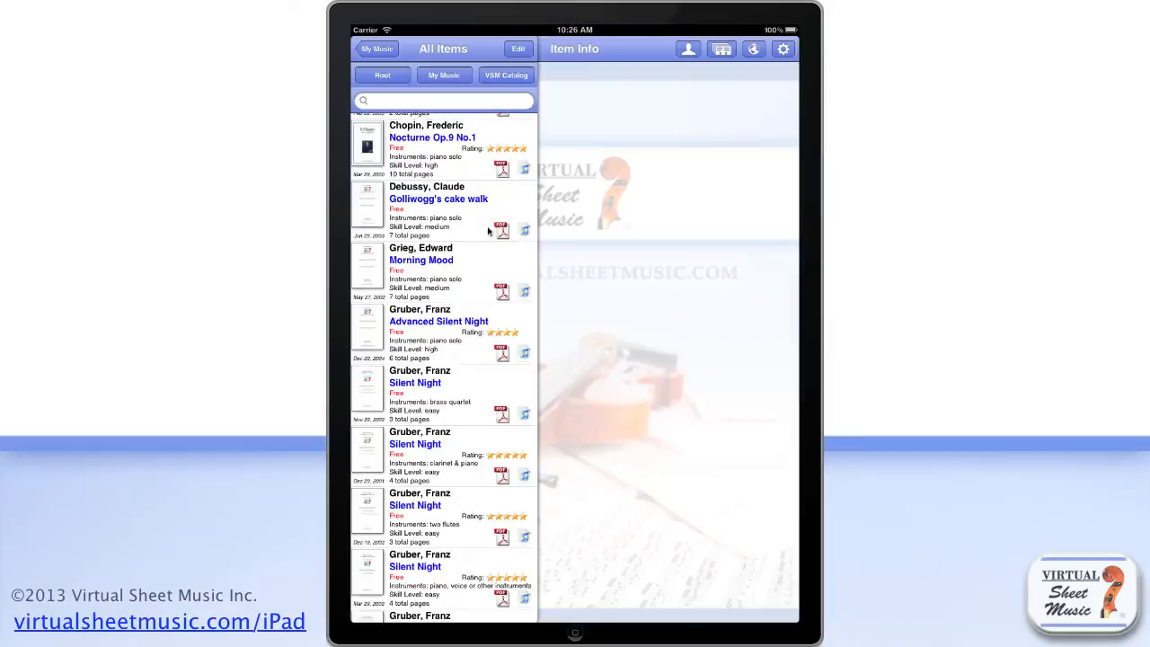
{"action": "scroll", "scroll_direction": "down", "scroll_amount": 3}
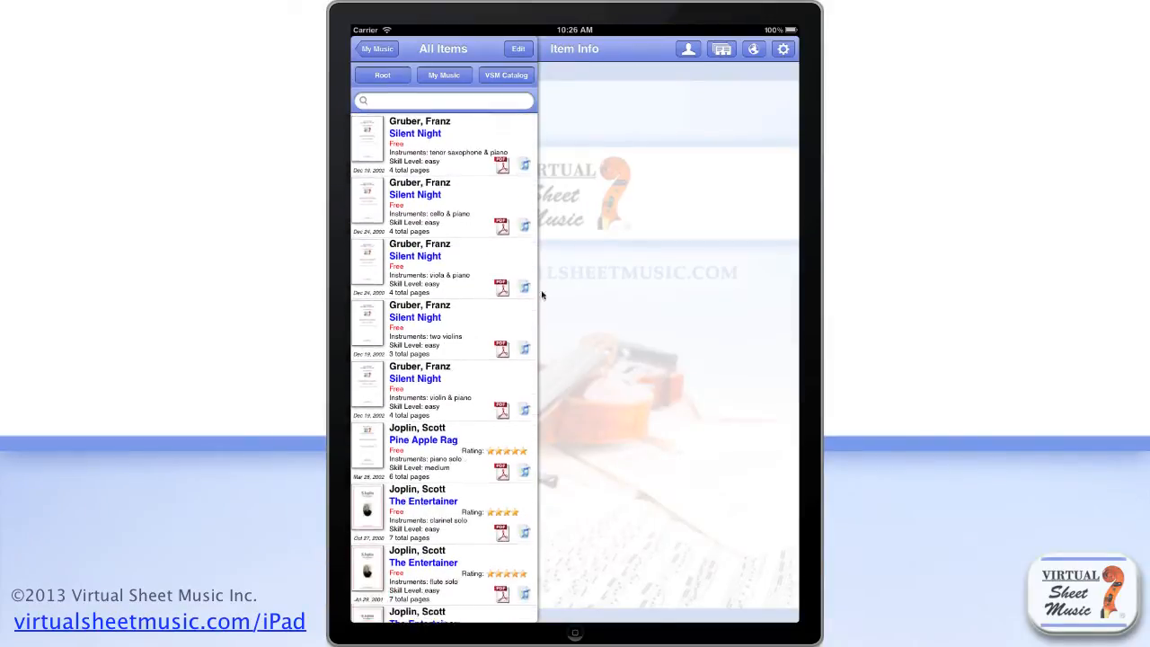
{"action": "scroll", "scroll_direction": "down", "scroll_amount": 3}
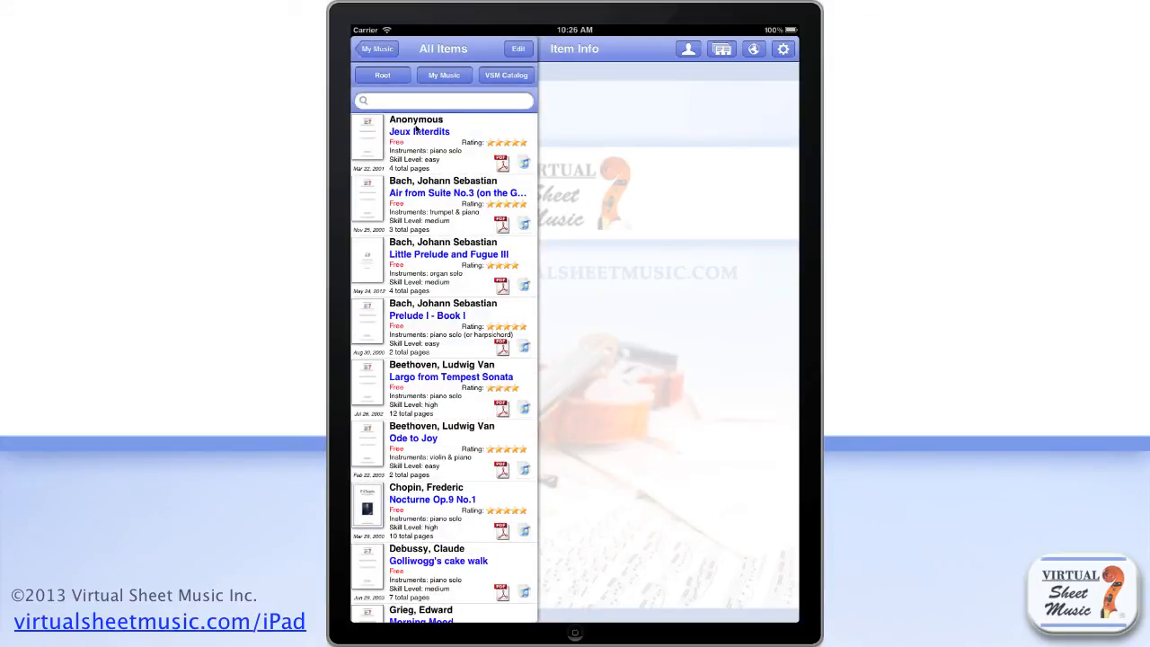
{"action": "scroll", "scroll_direction": "down", "scroll_amount": 3}
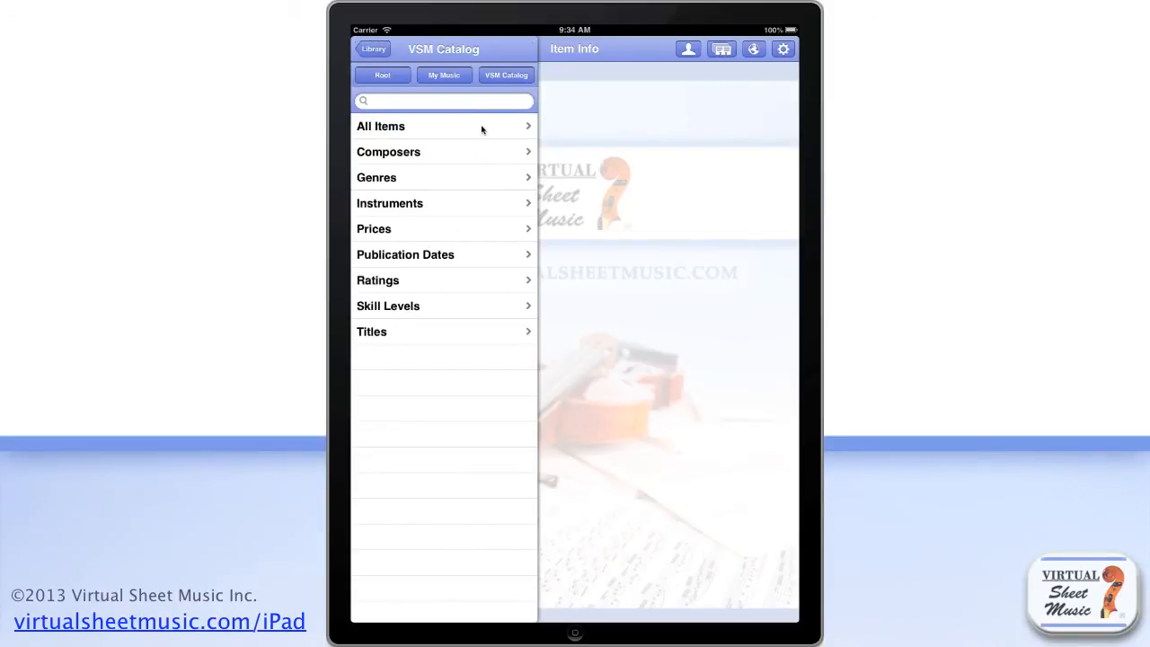
Open the VSM Catalog's All Items and scroll through the priced scores
{"action": "left_click", "coordinate": [381, 126]}
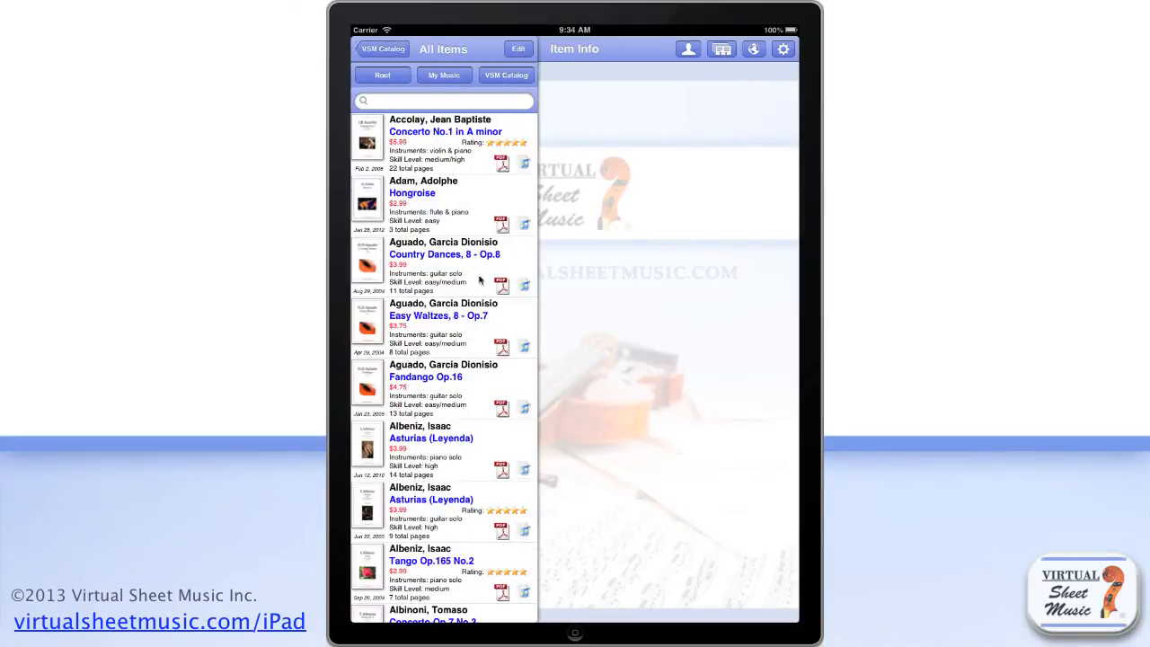
{"action": "scroll", "scroll_direction": "down", "scroll_amount": 3}
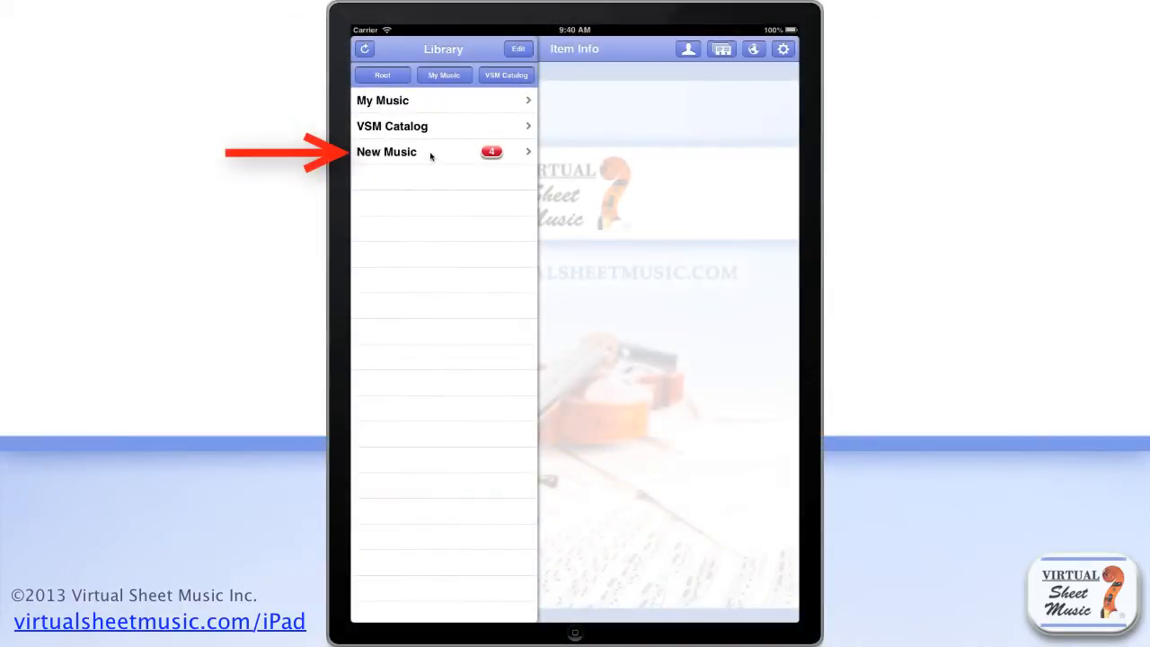
Open New Music and scroll through its Wedding Collection entries
{"action": "left_click", "coordinate": [387, 151]}
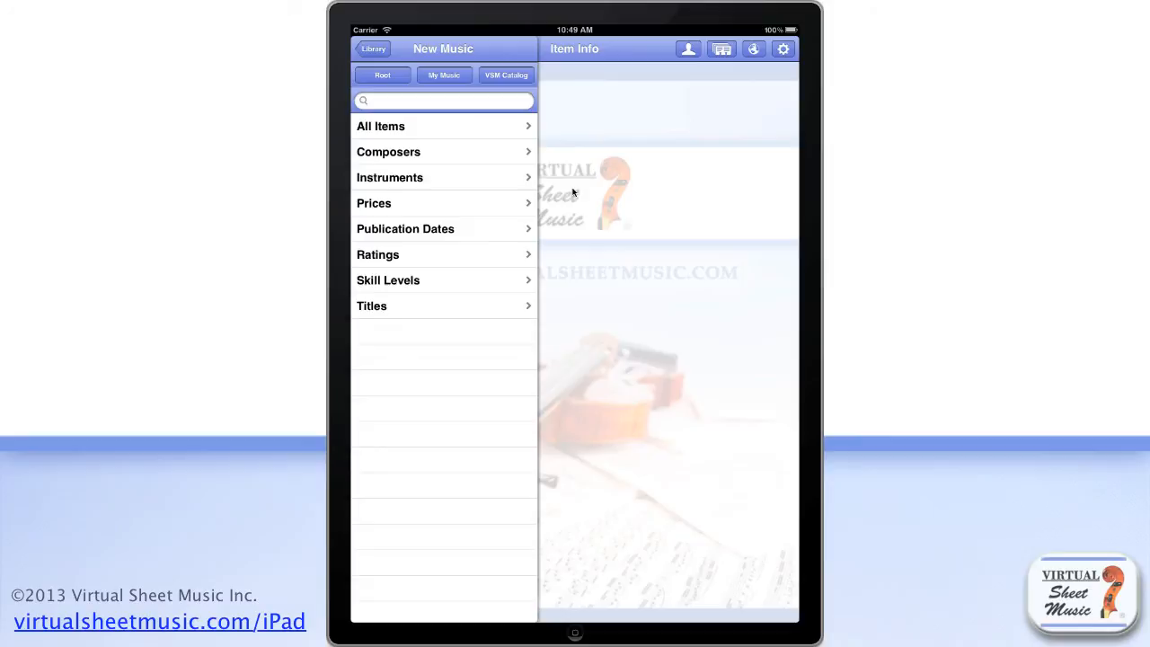
{"action": "mouse_move", "coordinate": [476, 126]}
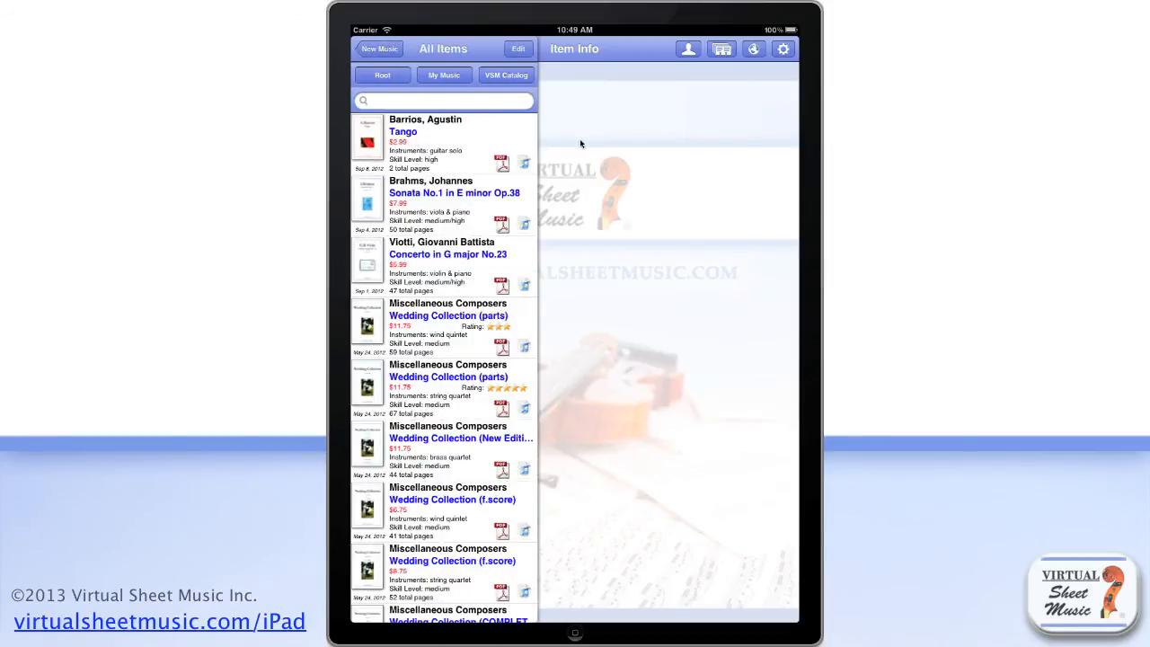
{"action": "scroll", "scroll_direction": "down", "scroll_amount": 3}
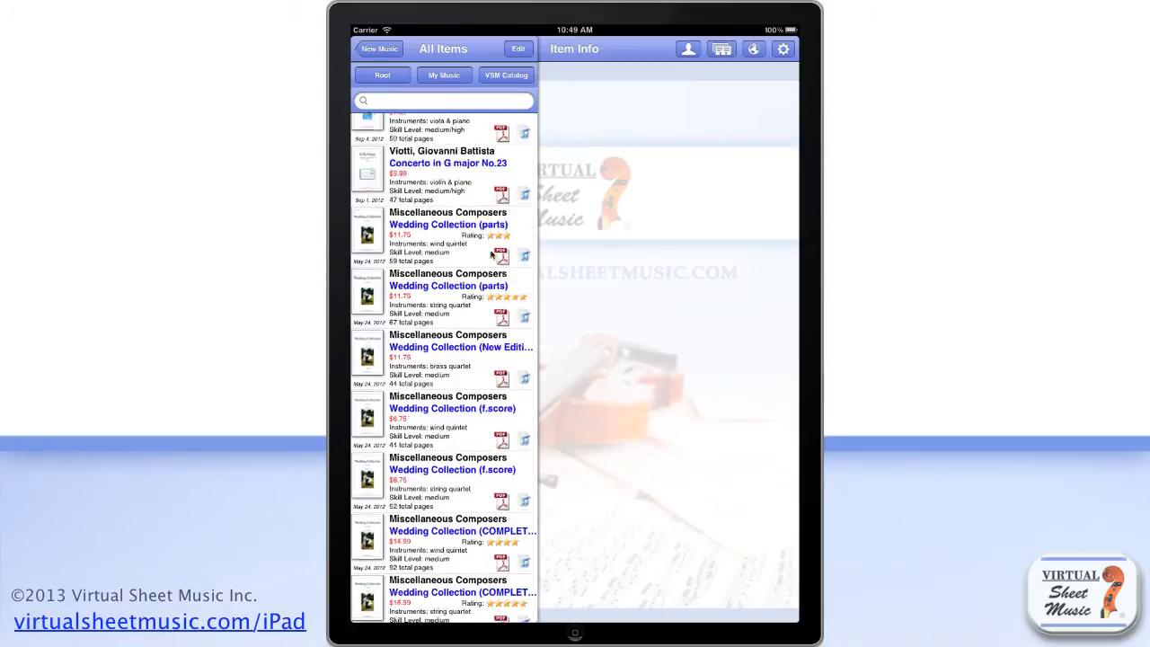
{"action": "scroll", "scroll_direction": "down", "scroll_amount": 3}
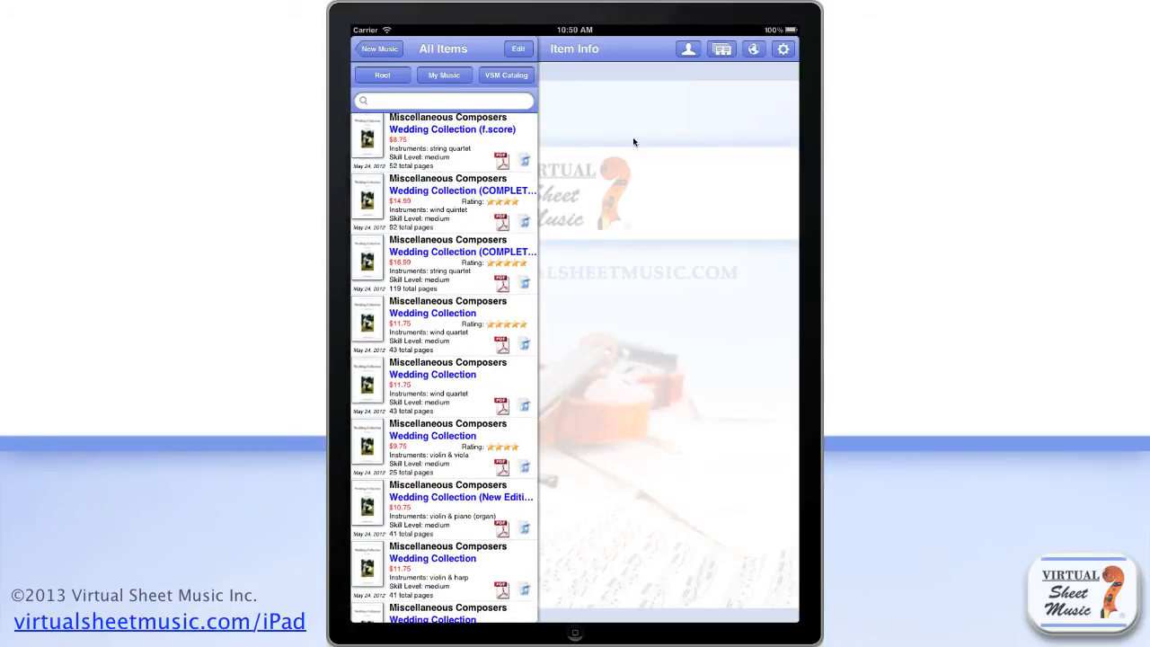
{"action": "scroll", "scroll_direction": "down", "scroll_amount": 3}
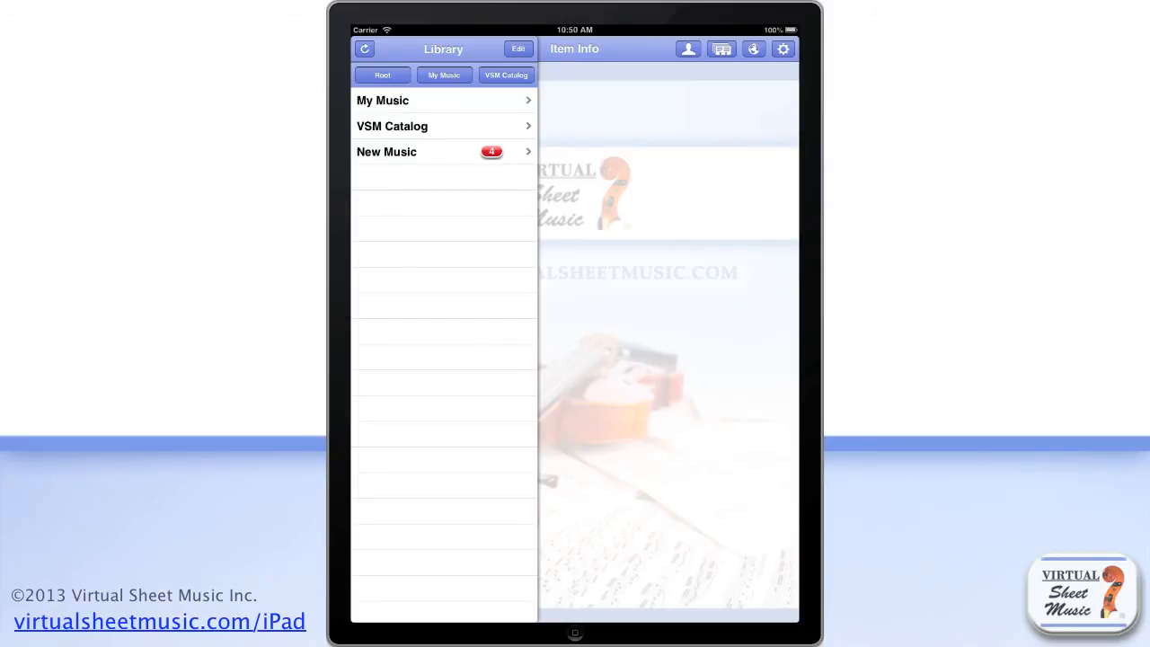
{"action": "mouse_move", "coordinate": [404, 43]}
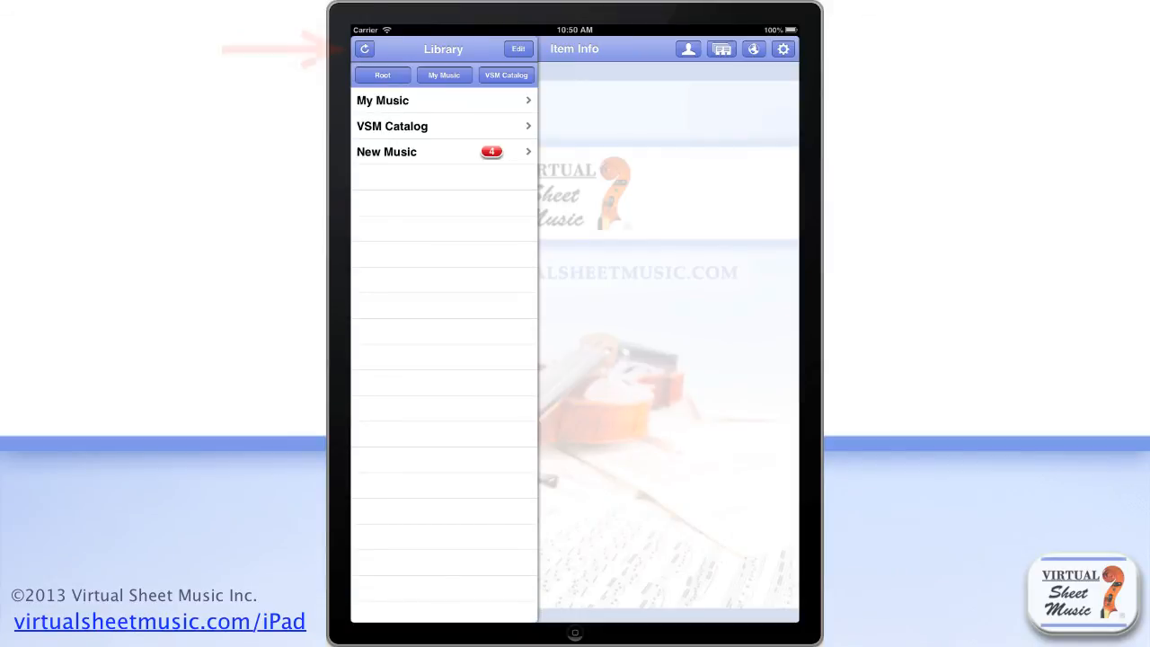
Refresh the library, then jump to My Music and on to VSM Catalog
{"action": "left_click", "coordinate": [387, 151]}
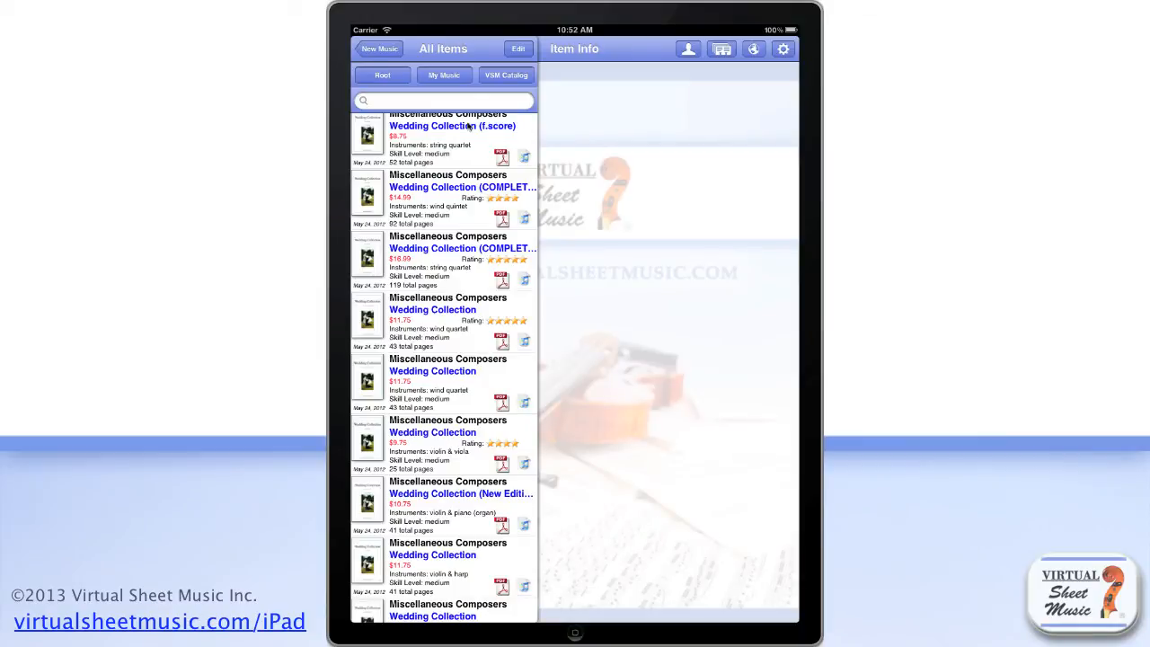
{"action": "left_click", "coordinate": [382, 74]}
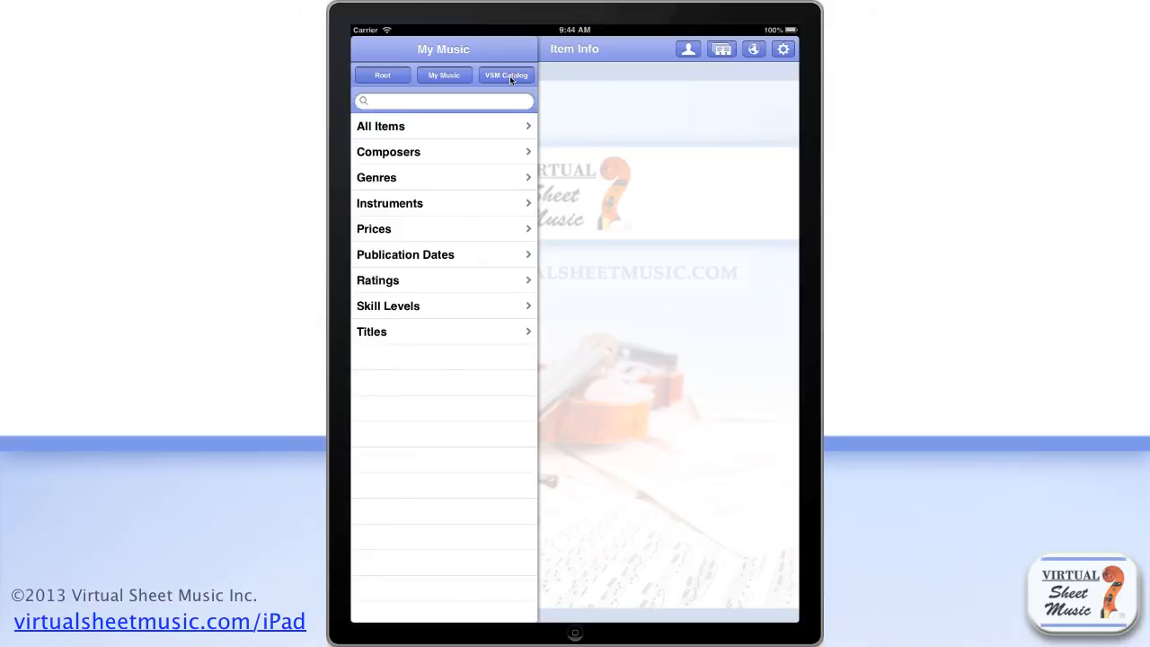
{"action": "left_click", "coordinate": [505, 75]}
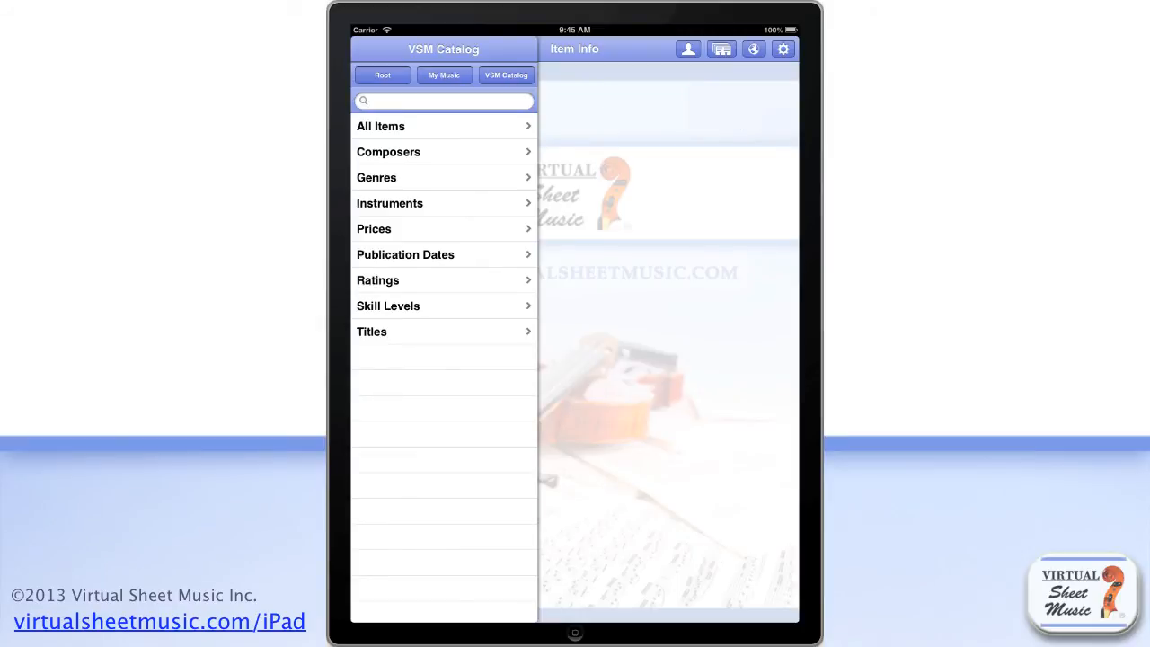